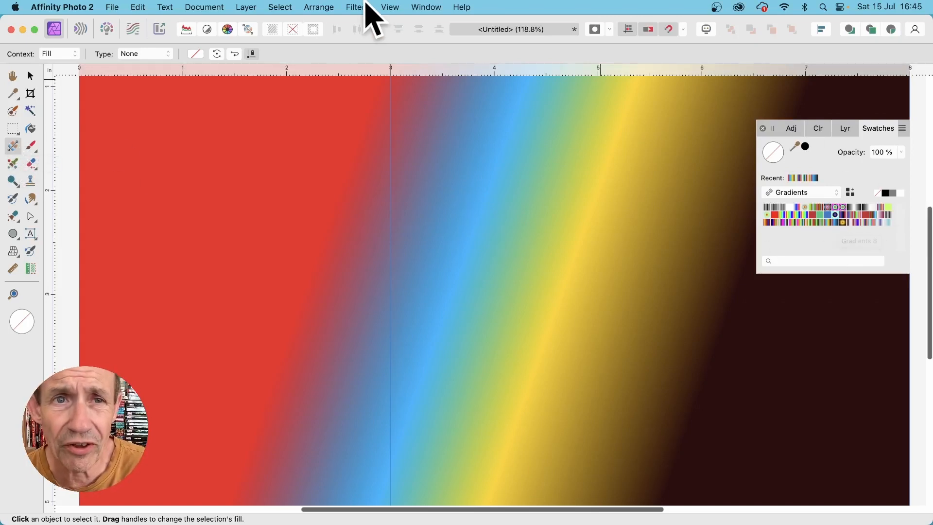
Step: Start an Equations distortion (Filters > Distort) on the gradient using the Polar coordinate system
{"action": "left_click", "coordinate": [356, 7]}
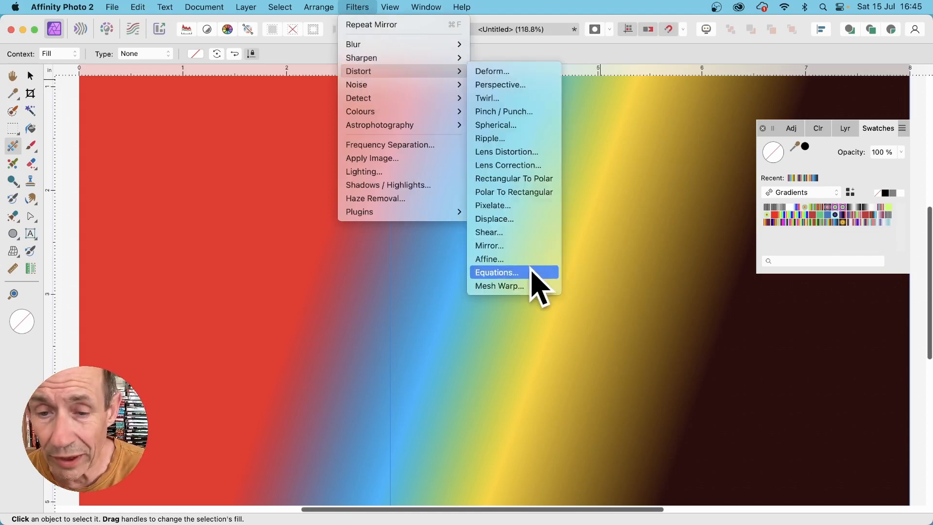
{"action": "left_click", "coordinate": [497, 272]}
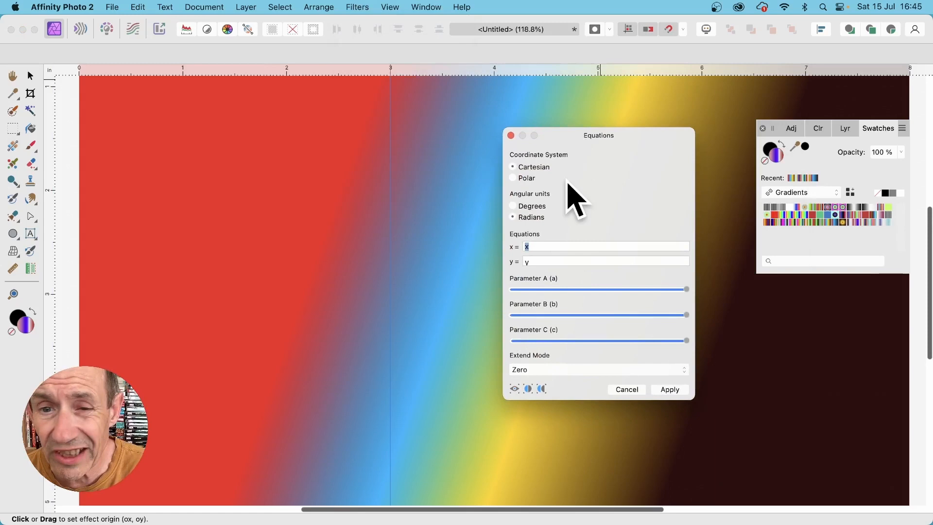
{"action": "left_click", "coordinate": [512, 178]}
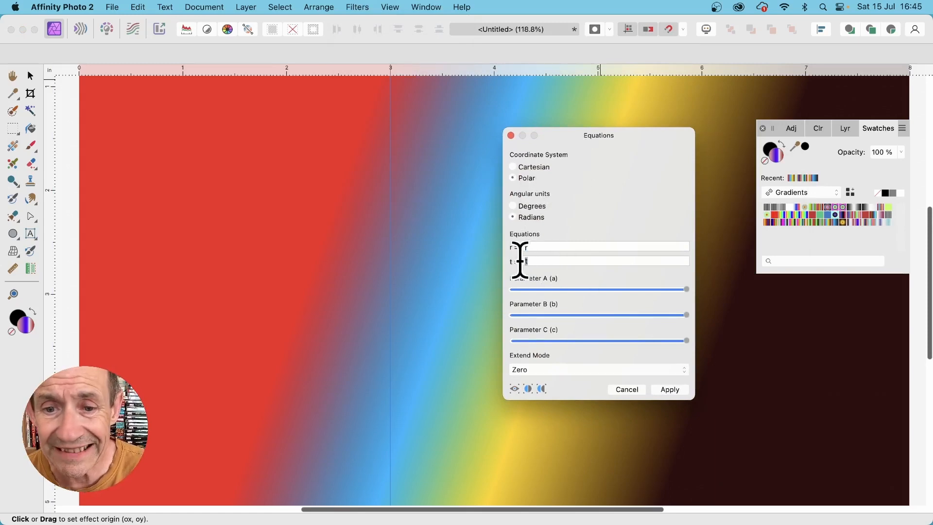
Step: Enter the angle equation 20*c*(oscsin(t*20*a)-oscsin(t*20*b)) to form a starburst
{"action": "type", "text": "20*c*(oscsin(t*20*a)-oscsin(t*20*b))"}
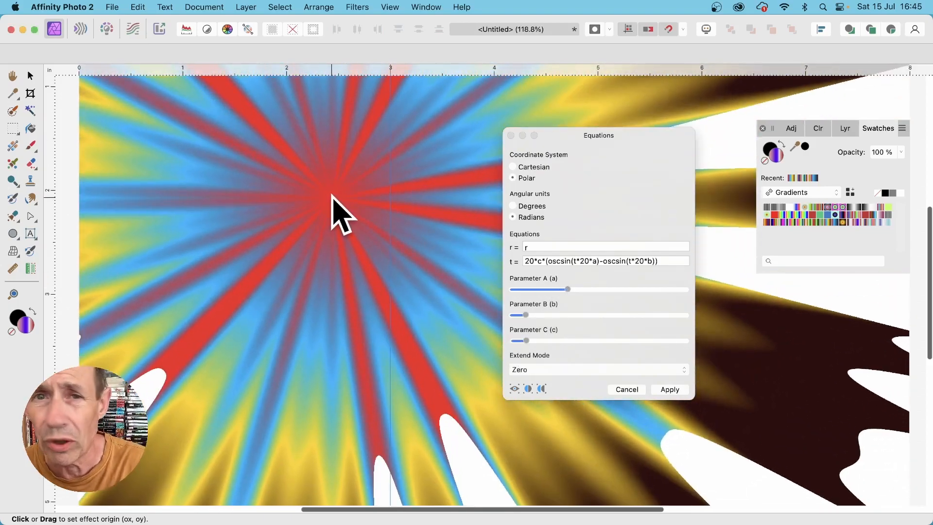
{"action": "mouse_move", "coordinate": [318, 277]}
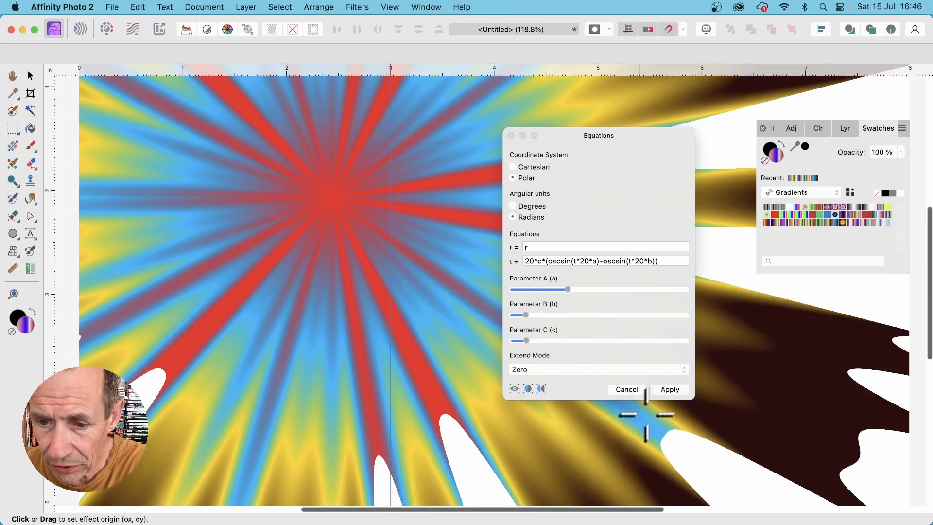
Step: Apply the starburst warp with Extend Mode set to Mirror so the edge gaps fill in
{"action": "left_click", "coordinate": [598, 369]}
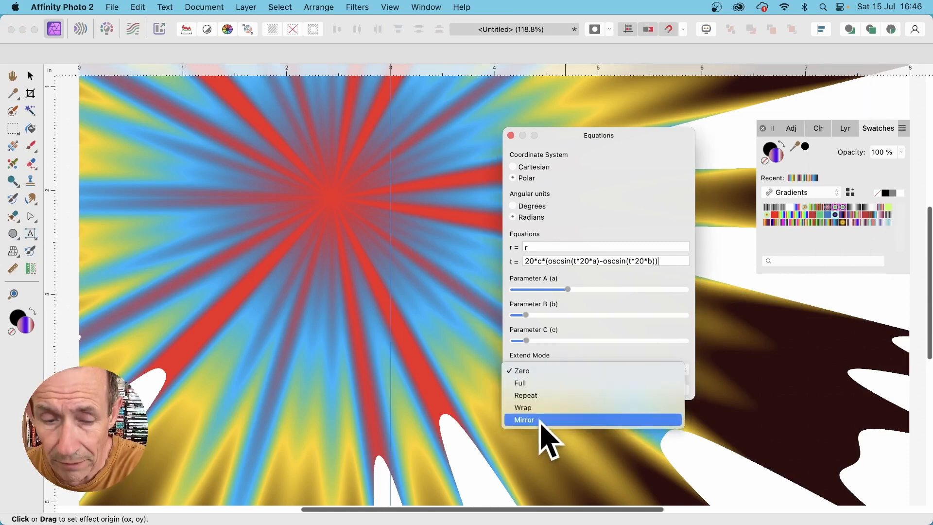
{"action": "left_click", "coordinate": [524, 420]}
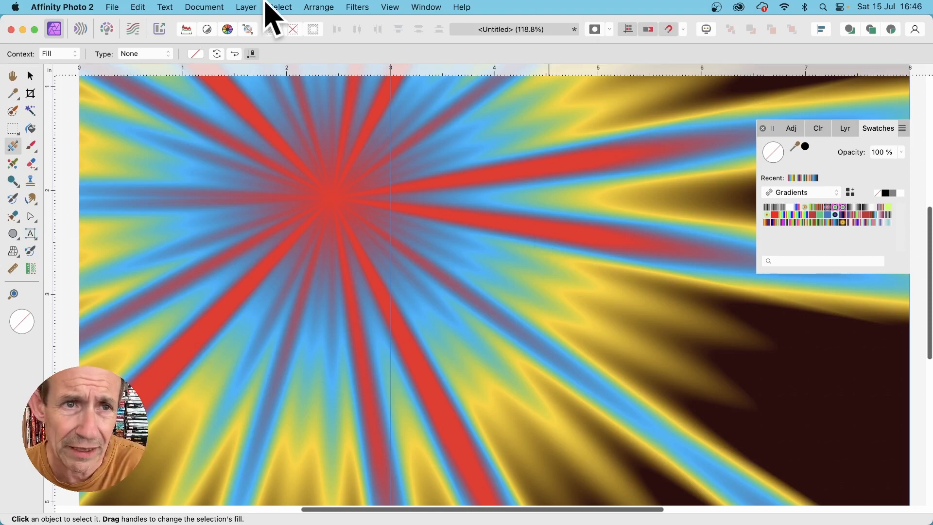
{"action": "left_click", "coordinate": [246, 7]}
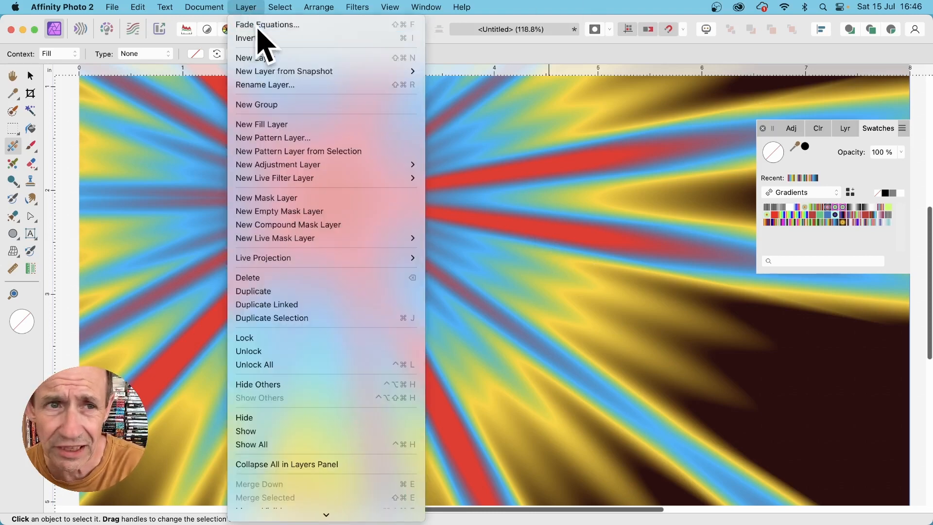
Step: Fade the Equations filter using Luminosity blend mode and confirm it
{"action": "left_click", "coordinate": [266, 25]}
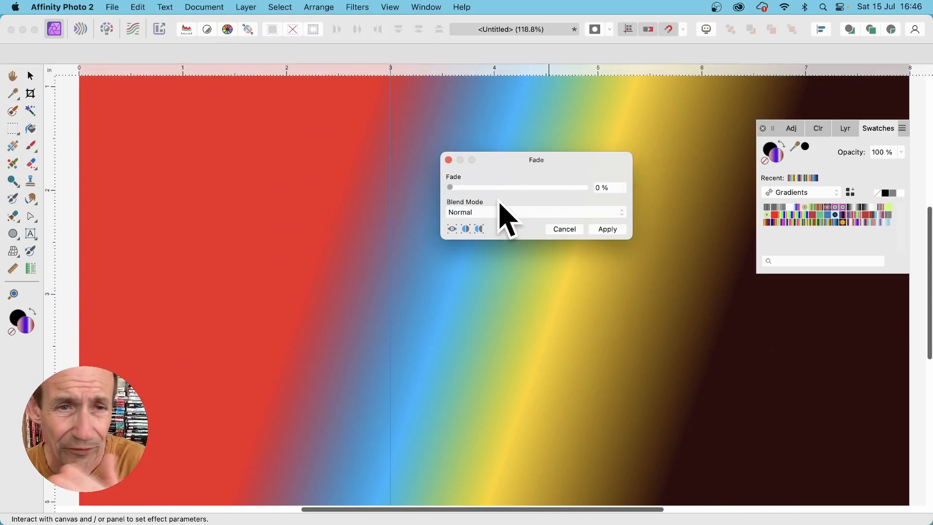
{"action": "left_click", "coordinate": [530, 212]}
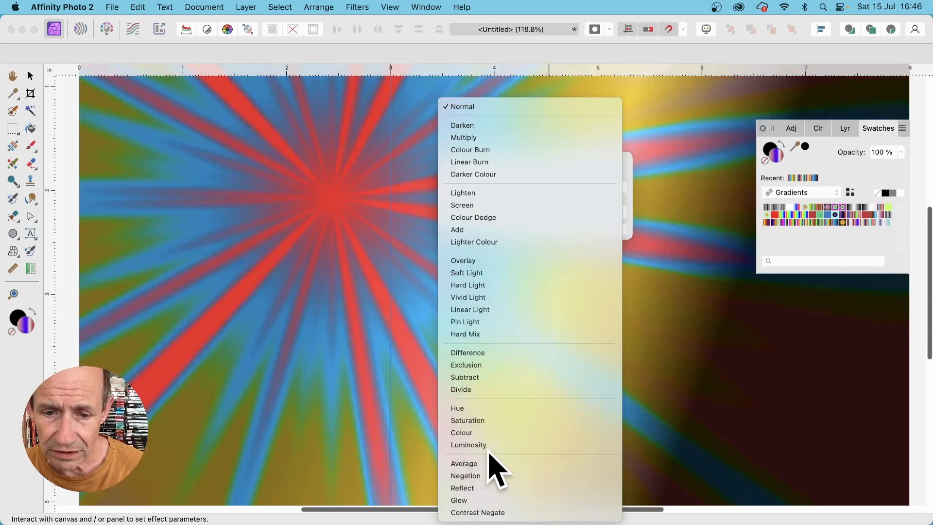
{"action": "left_click", "coordinate": [469, 444]}
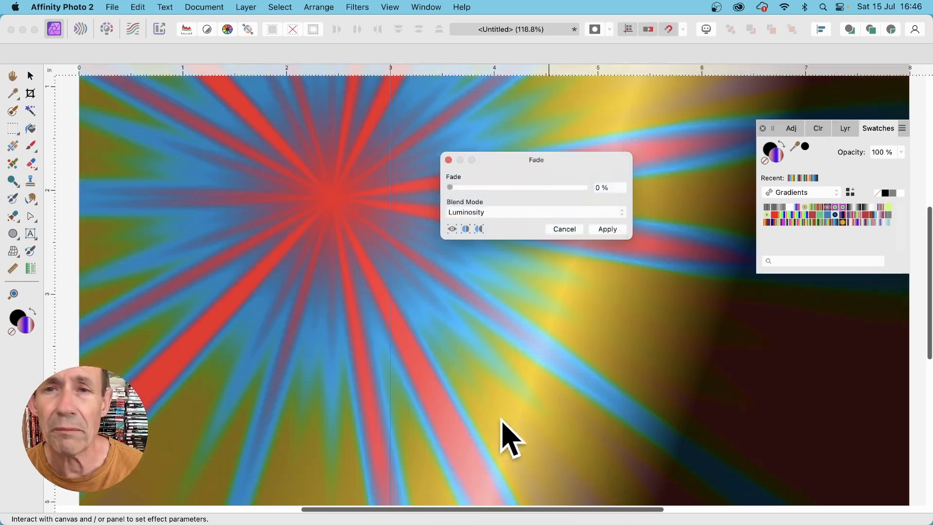
{"action": "left_click", "coordinate": [607, 230]}
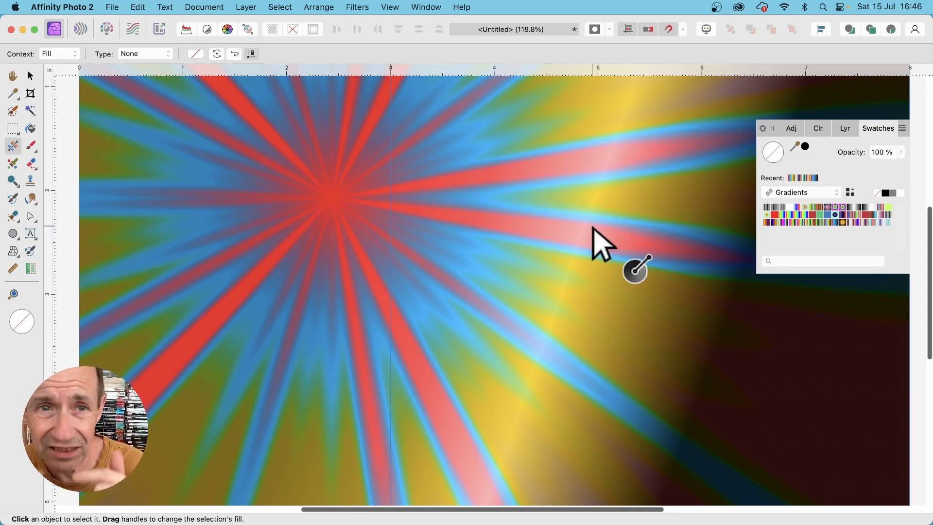
Step: Start a second Equations distortion in Polar coordinates over the faded image
{"action": "left_click", "coordinate": [356, 7]}
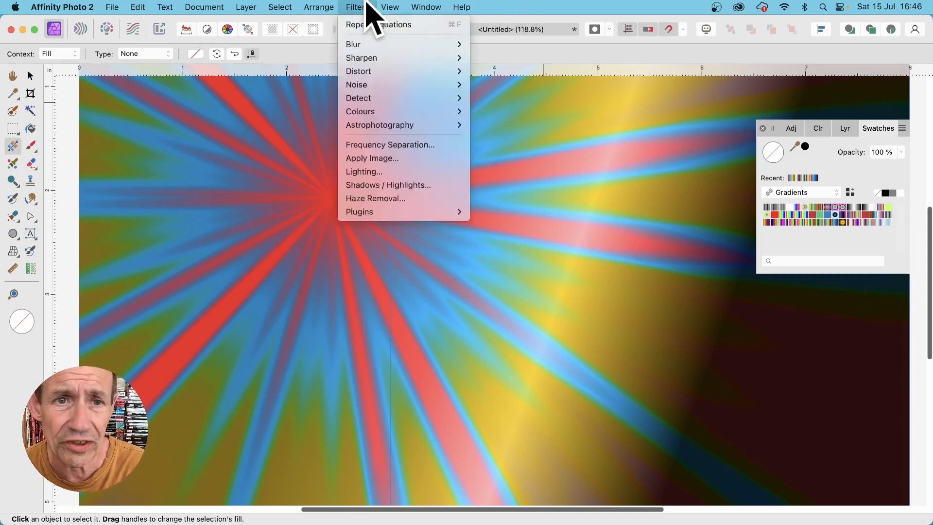
{"action": "mouse_move", "coordinate": [358, 70]}
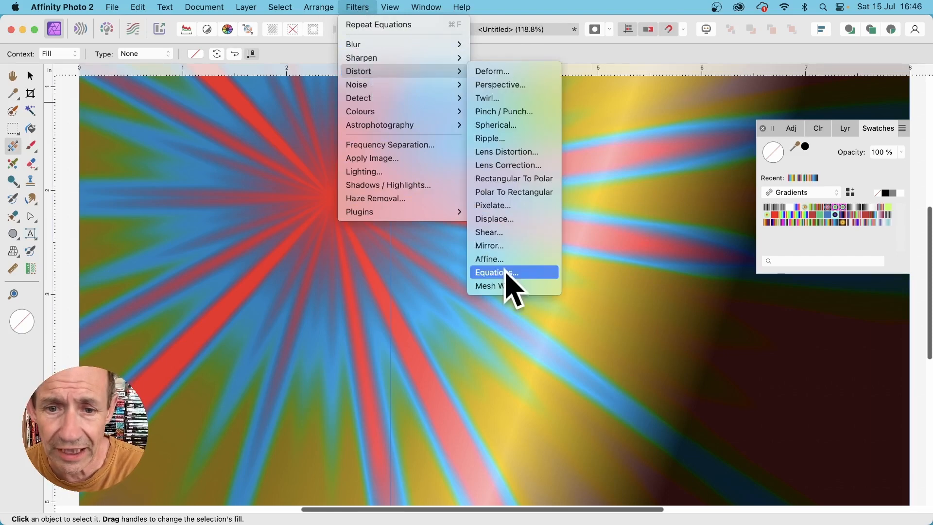
{"action": "left_click", "coordinate": [496, 272]}
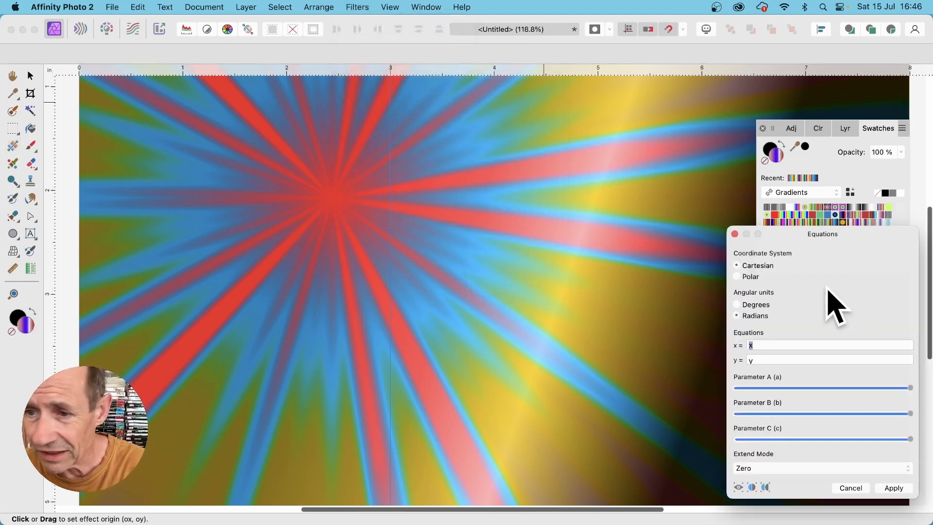
{"action": "left_click_drag", "start_coordinate": [823, 235], "coordinate": [542, 106]}
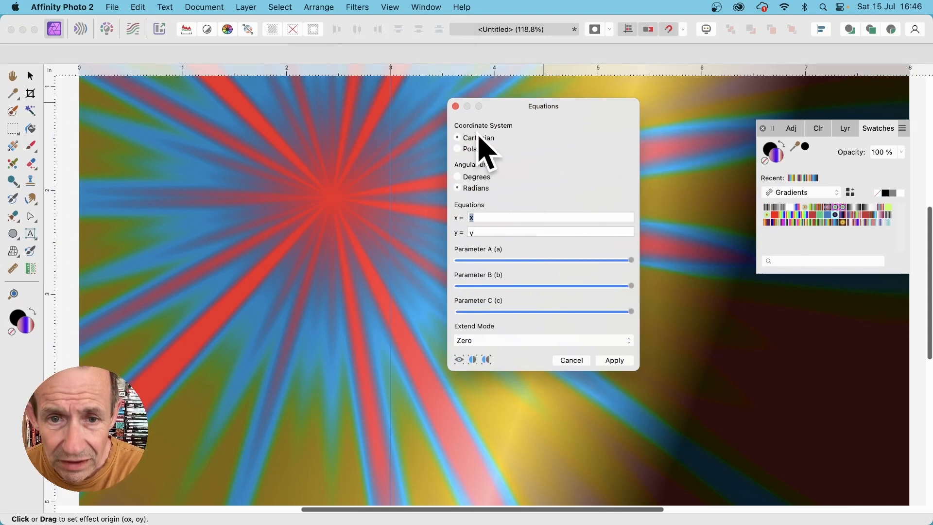
{"action": "left_click", "coordinate": [457, 149]}
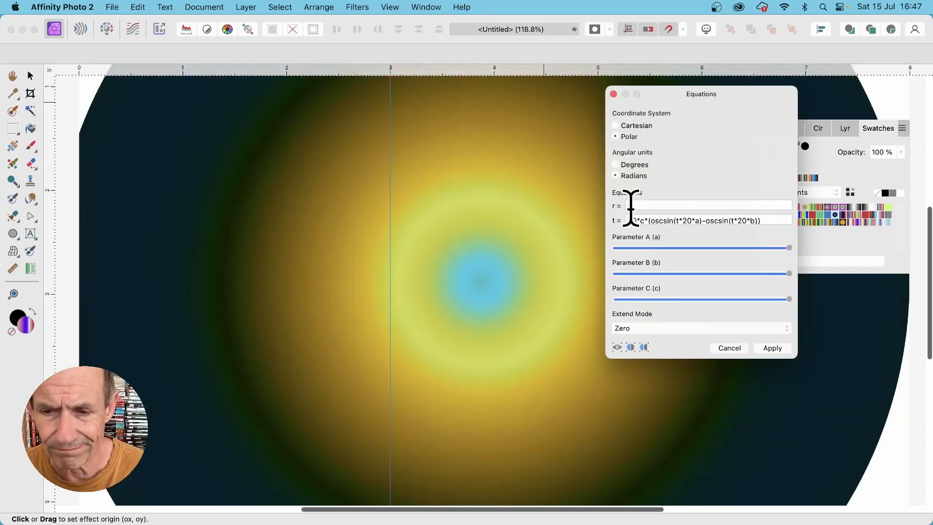
Step: Adjust parameter A and move the burst centre toward the upper left for a zigzag starburst
{"action": "left_click_drag", "start_coordinate": [788, 299], "coordinate": [623, 299]}
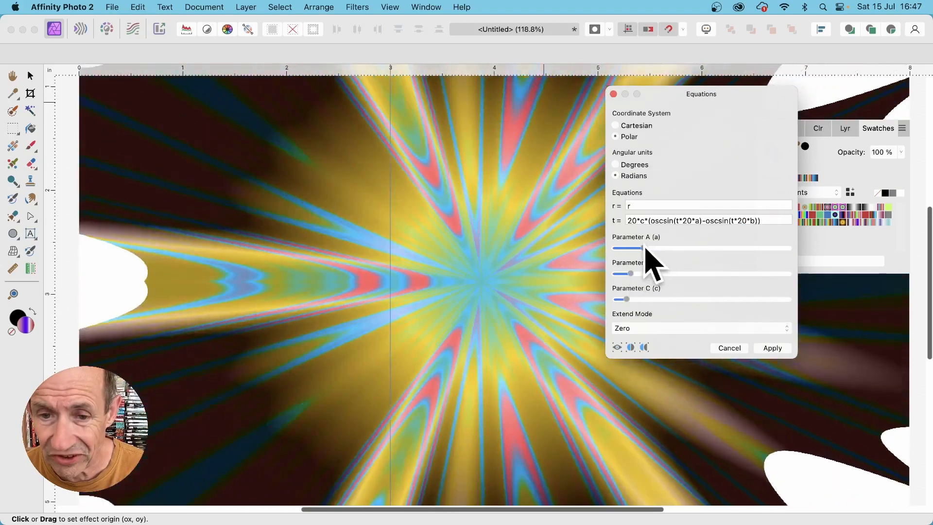
{"action": "left_click_drag", "start_coordinate": [628, 248], "coordinate": [652, 248]}
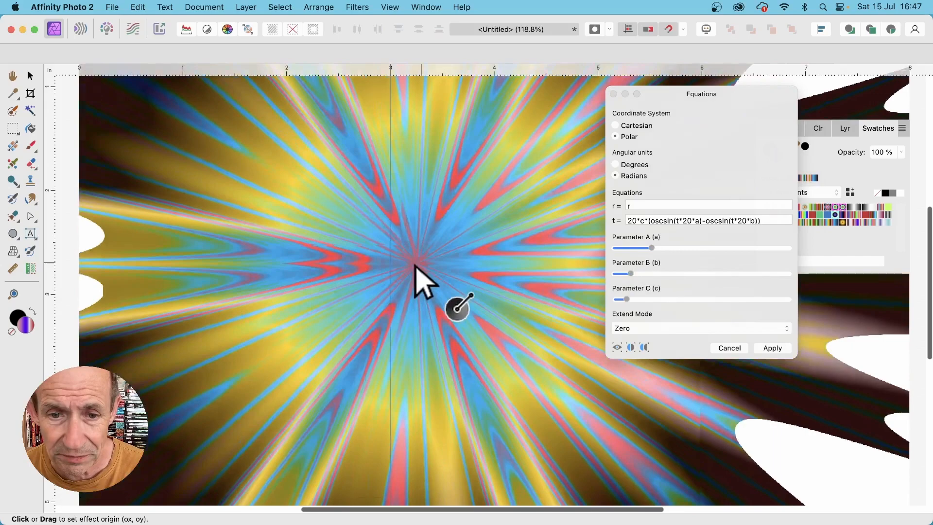
{"action": "left_click_drag", "start_coordinate": [457, 307], "coordinate": [381, 291]}
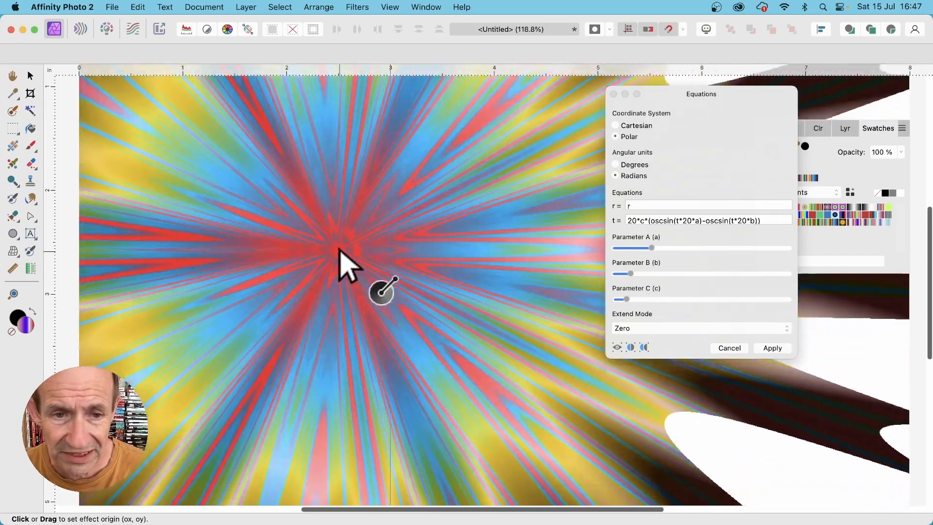
{"action": "left_click_drag", "start_coordinate": [381, 291], "coordinate": [334, 390]}
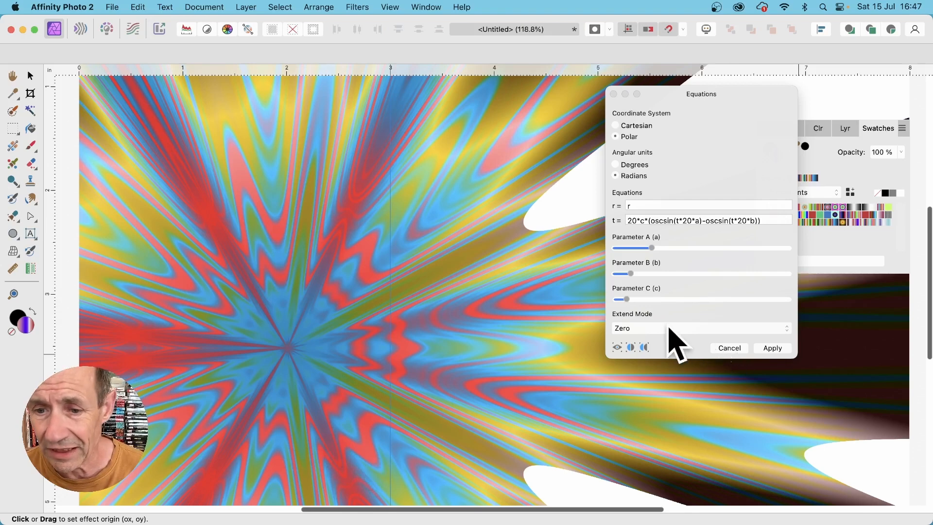
Step: Apply the zigzag starburst with mirrored edges filling the blank areas
{"action": "left_click", "coordinate": [700, 328]}
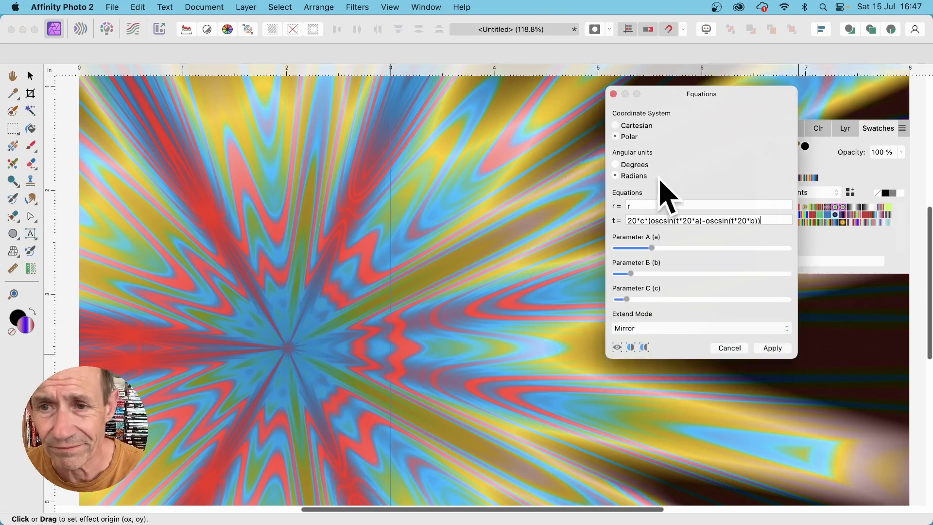
{"action": "left_click", "coordinate": [771, 348]}
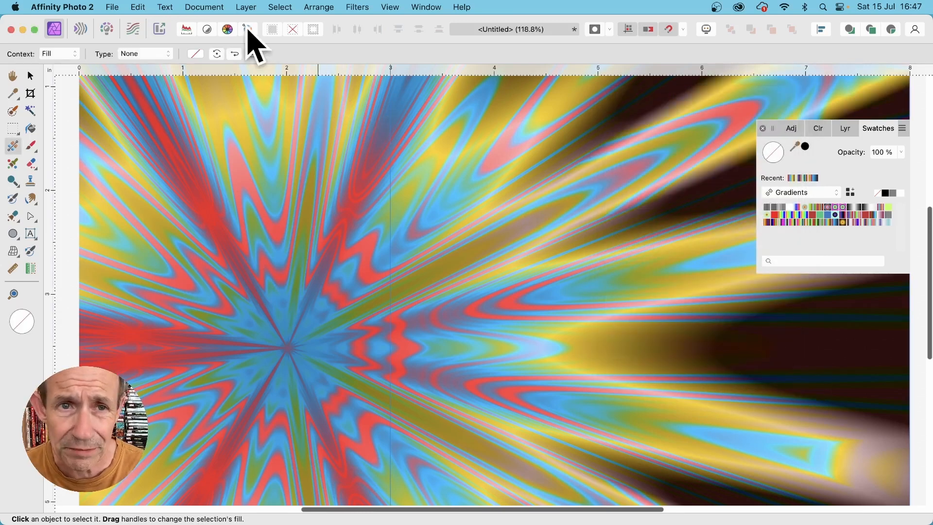
{"action": "left_click", "coordinate": [245, 7]}
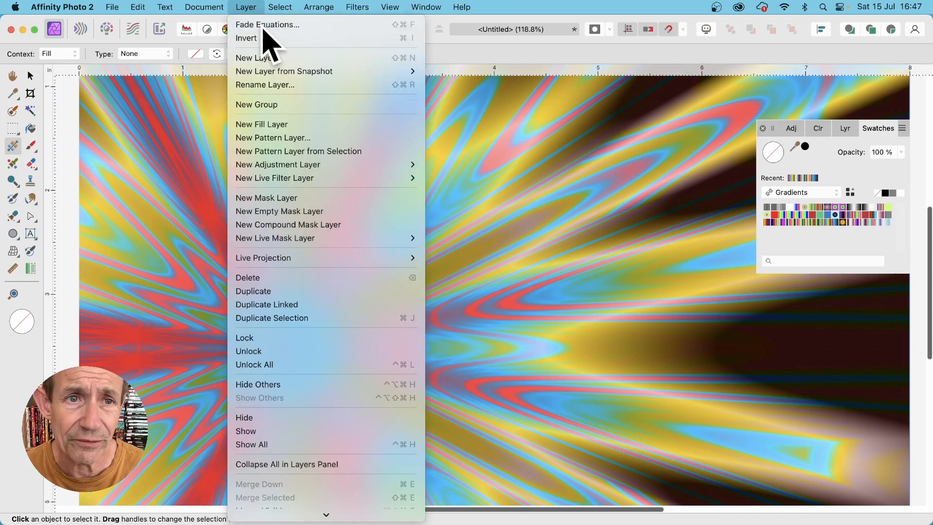
Step: Fade the Equations filter with a blend mode that turns the artwork pastel pink, green and purple
{"action": "left_click", "coordinate": [266, 24]}
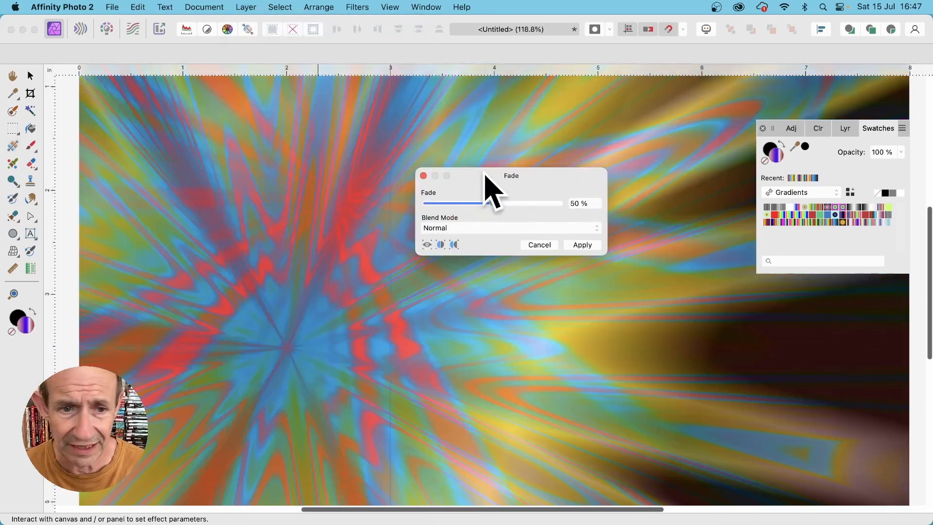
{"action": "left_click", "coordinate": [509, 228]}
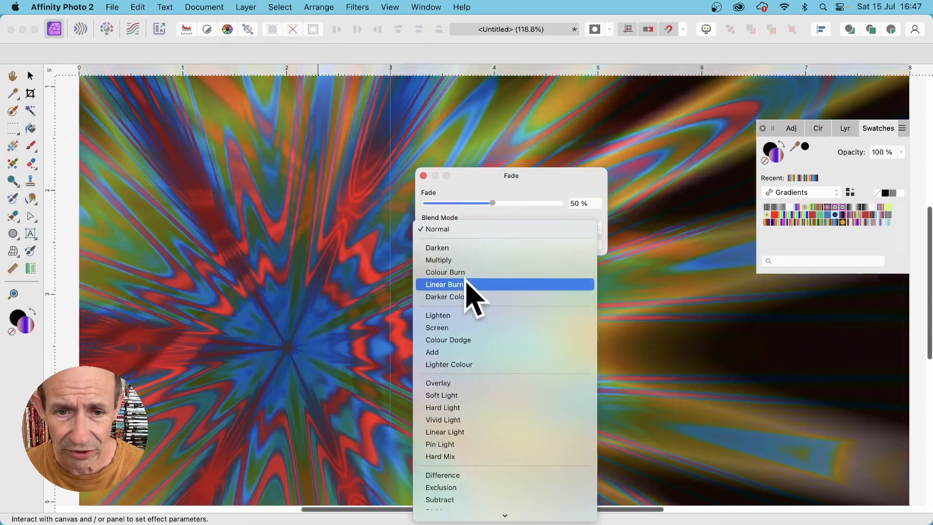
{"action": "left_click", "coordinate": [444, 284]}
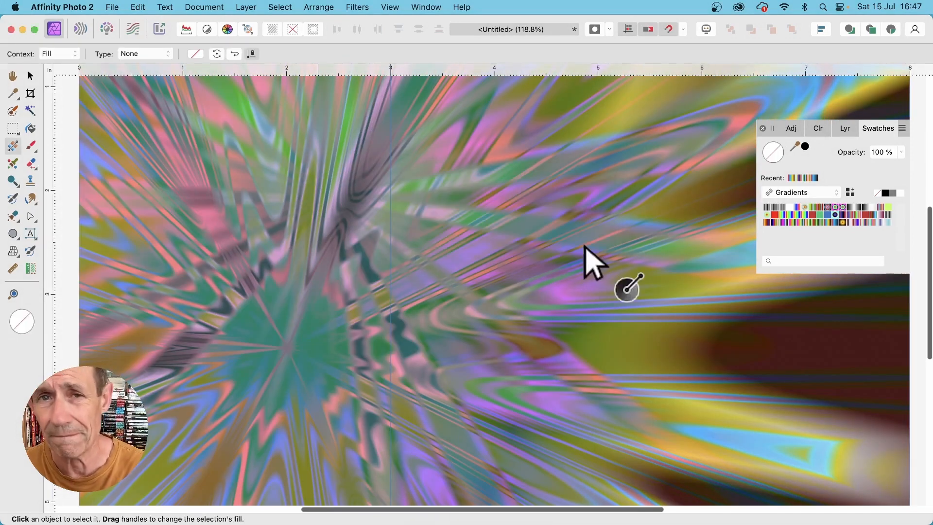
{"action": "left_click", "coordinate": [357, 7]}
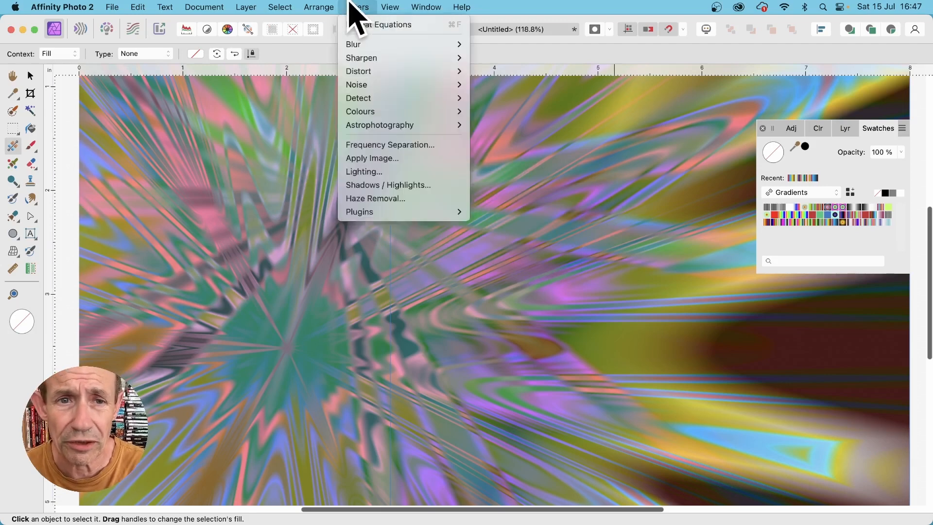
{"action": "mouse_move", "coordinate": [358, 71]}
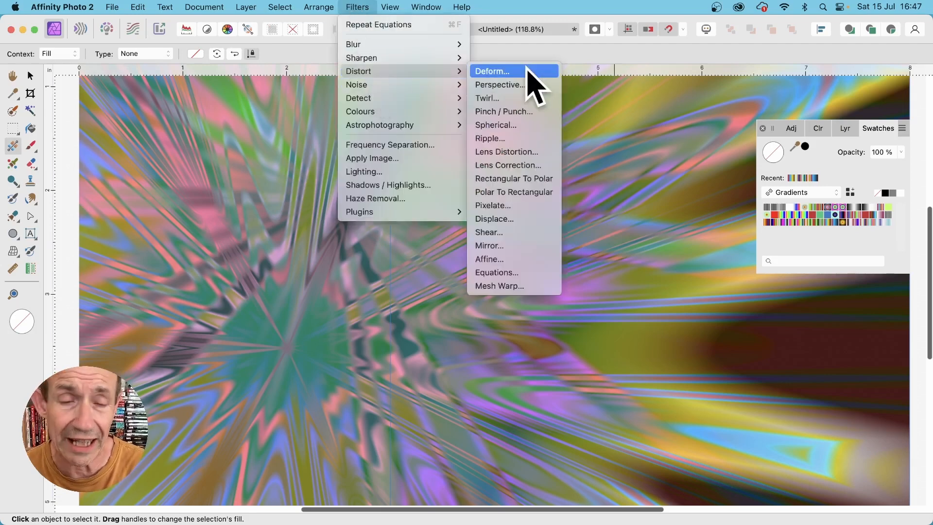
Step: Apply a Deform distortion with Similarity constraints, pulling the left of the pattern into swirls
{"action": "left_click", "coordinate": [491, 71]}
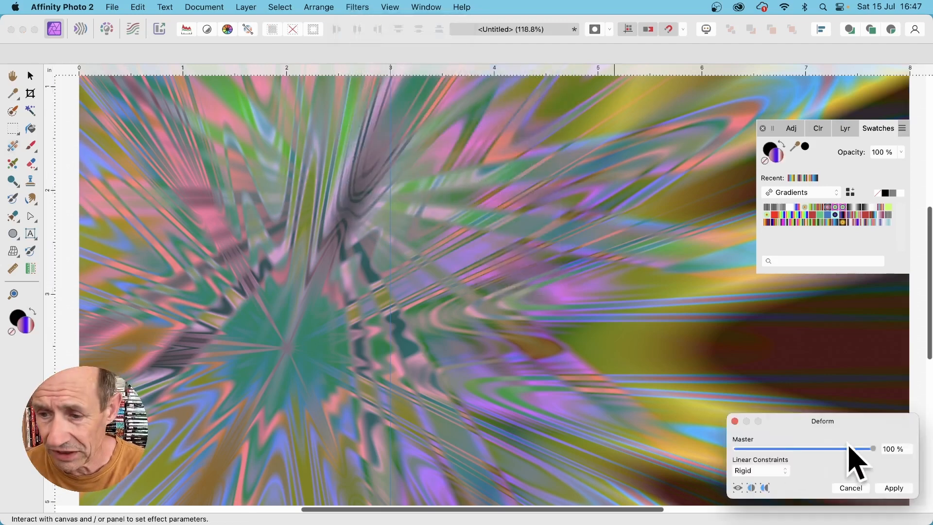
{"action": "left_click", "coordinate": [760, 470]}
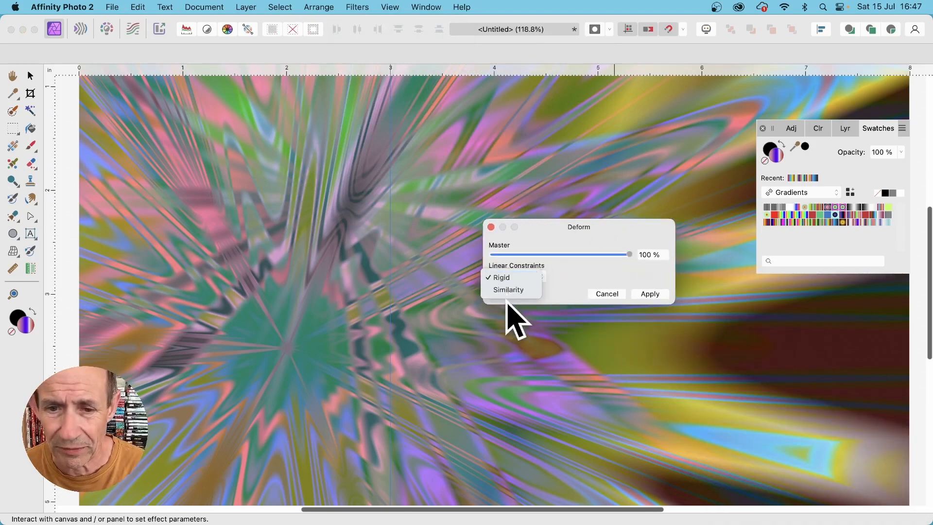
{"action": "left_click", "coordinate": [509, 290]}
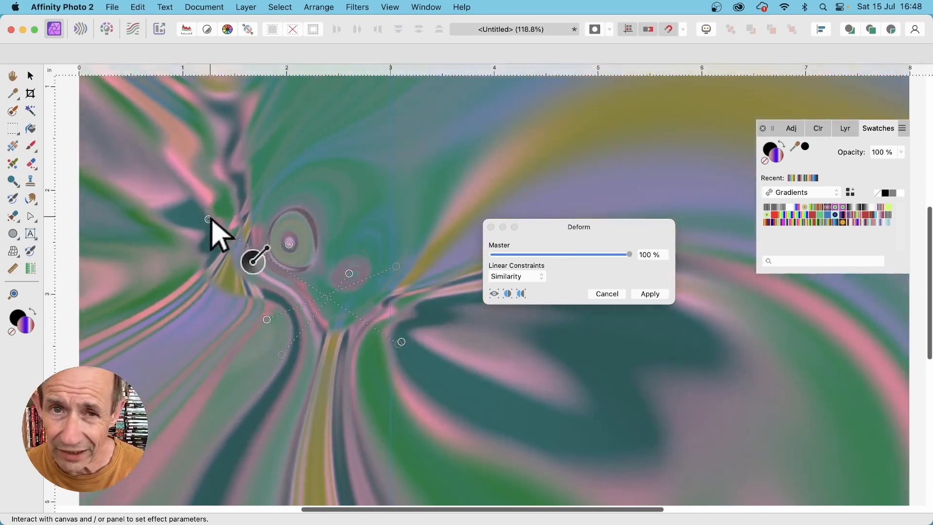
{"action": "left_click_drag", "start_coordinate": [253, 260], "coordinate": [356, 275]}
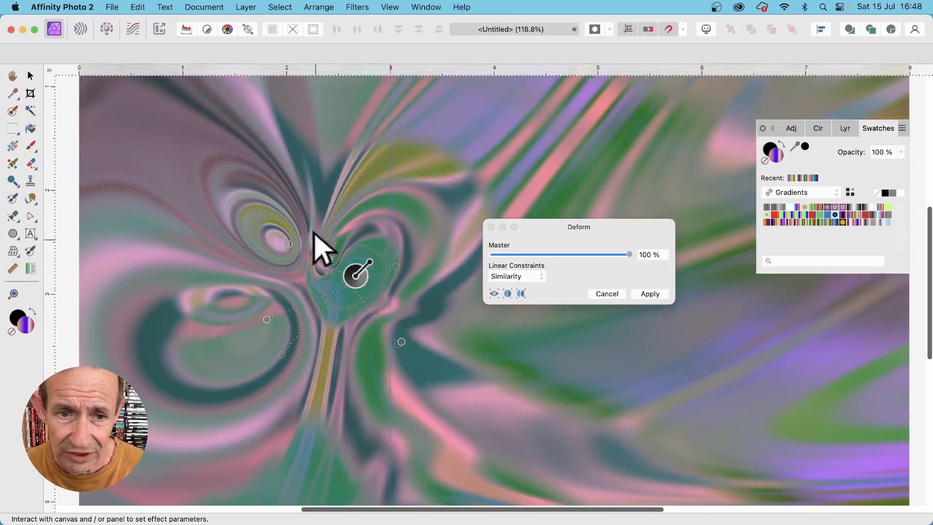
{"action": "left_click_drag", "start_coordinate": [357, 274], "coordinate": [268, 274]}
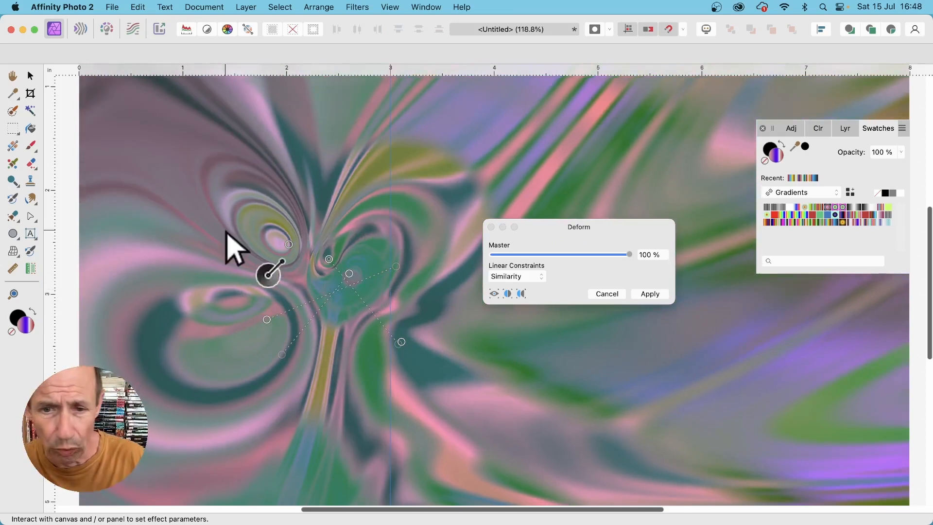
{"action": "left_click", "coordinate": [650, 293]}
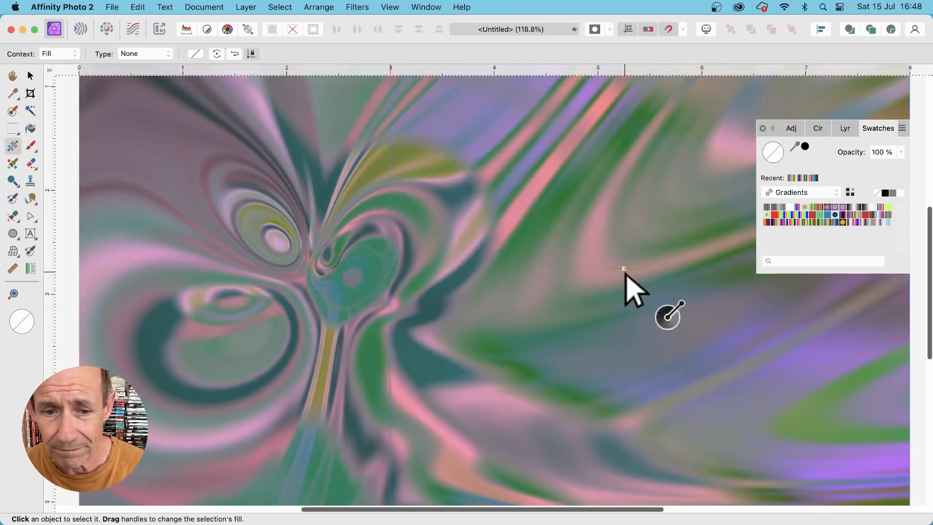
Step: Add another polar oscsin starburst with Mirror extend, centred toward the upper left, and apply it
{"action": "left_click", "coordinate": [356, 7]}
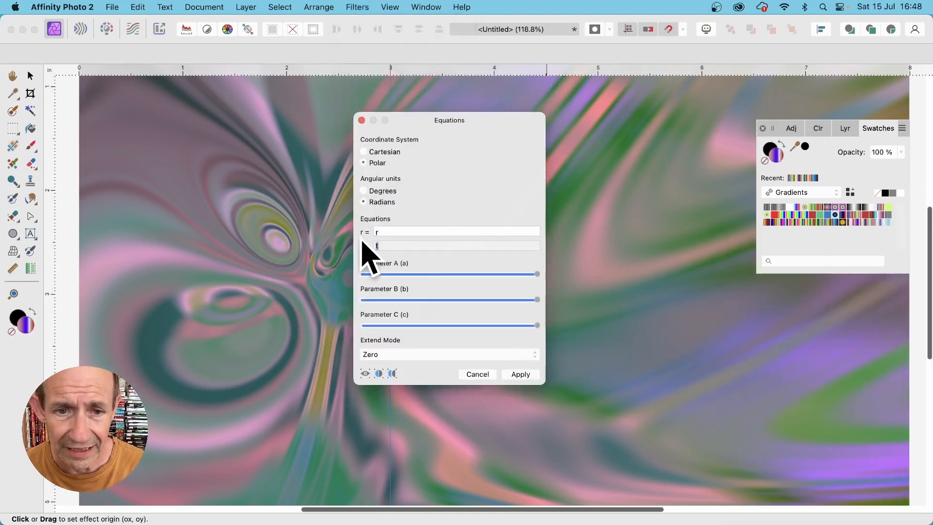
{"action": "type", "text": "20*c*(oscsin(t*20*a)-oscsin(t*20*b))"}
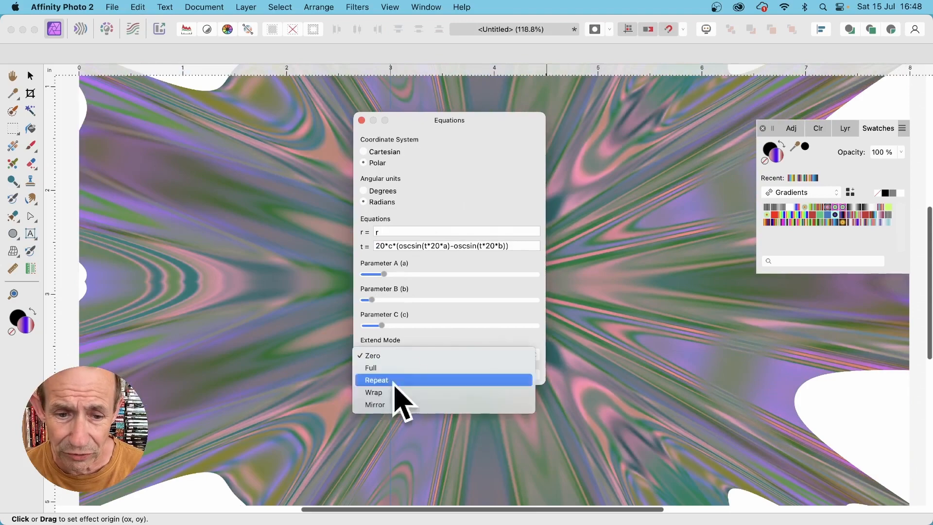
{"action": "left_click", "coordinate": [375, 404]}
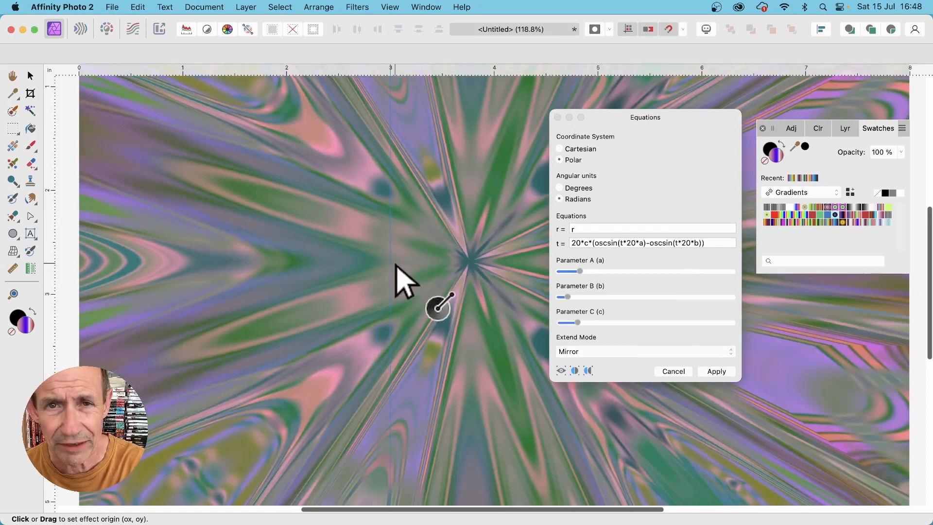
{"action": "left_click_drag", "start_coordinate": [440, 306], "coordinate": [369, 241]}
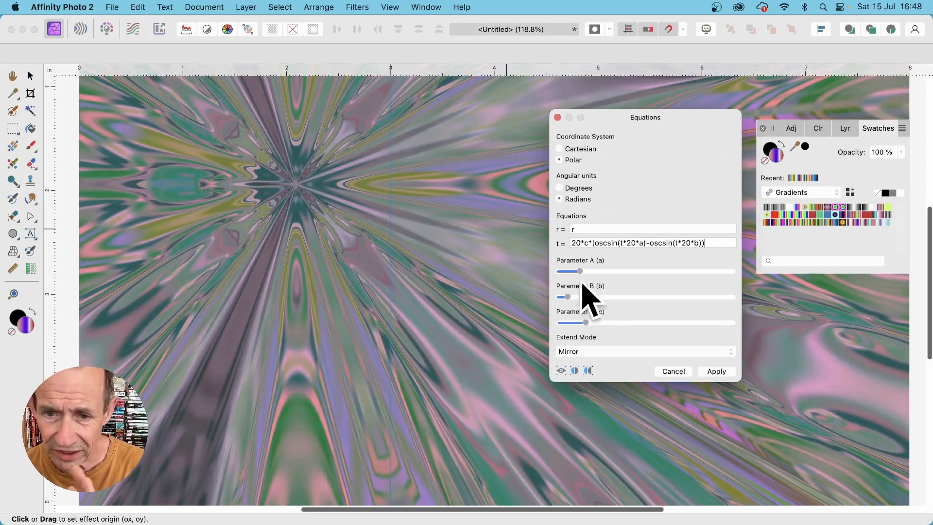
{"action": "left_click_drag", "start_coordinate": [582, 272], "coordinate": [583, 271]}
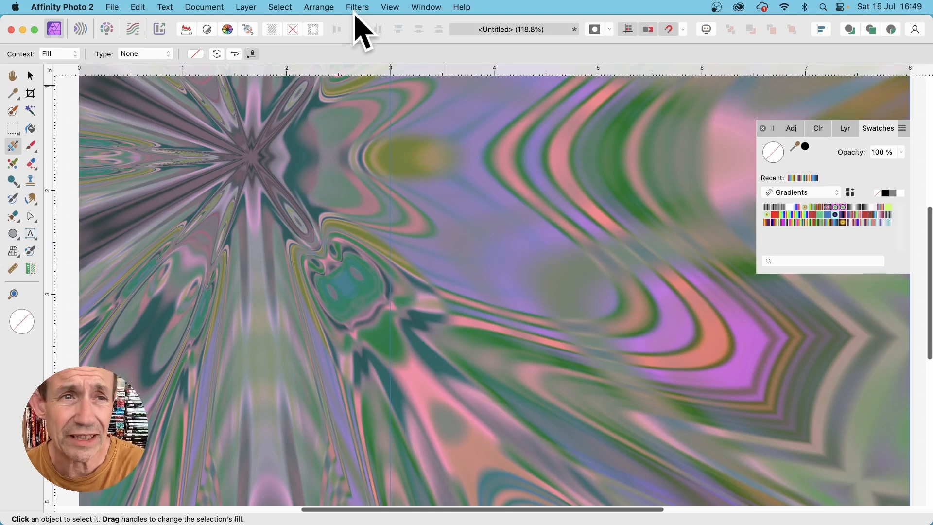
Step: Browse the Filters menu to the Colours submenu
{"action": "left_click", "coordinate": [357, 7]}
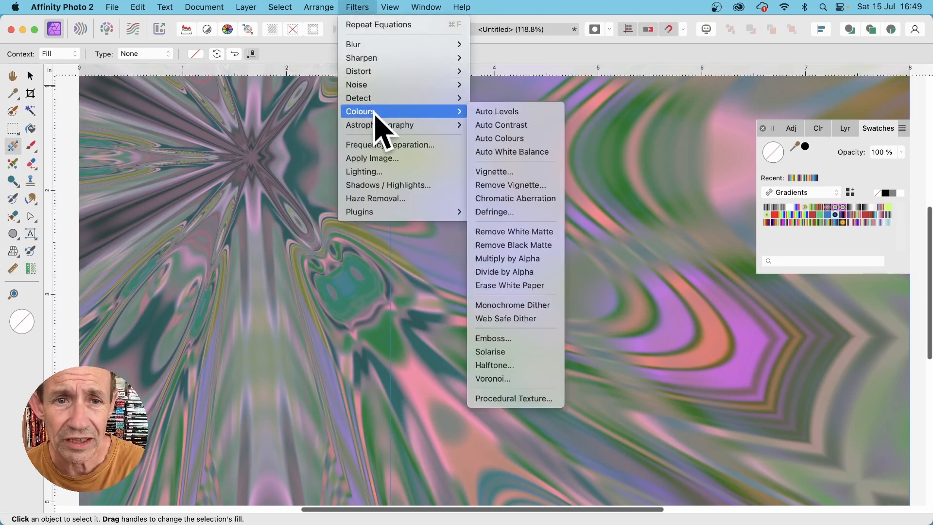